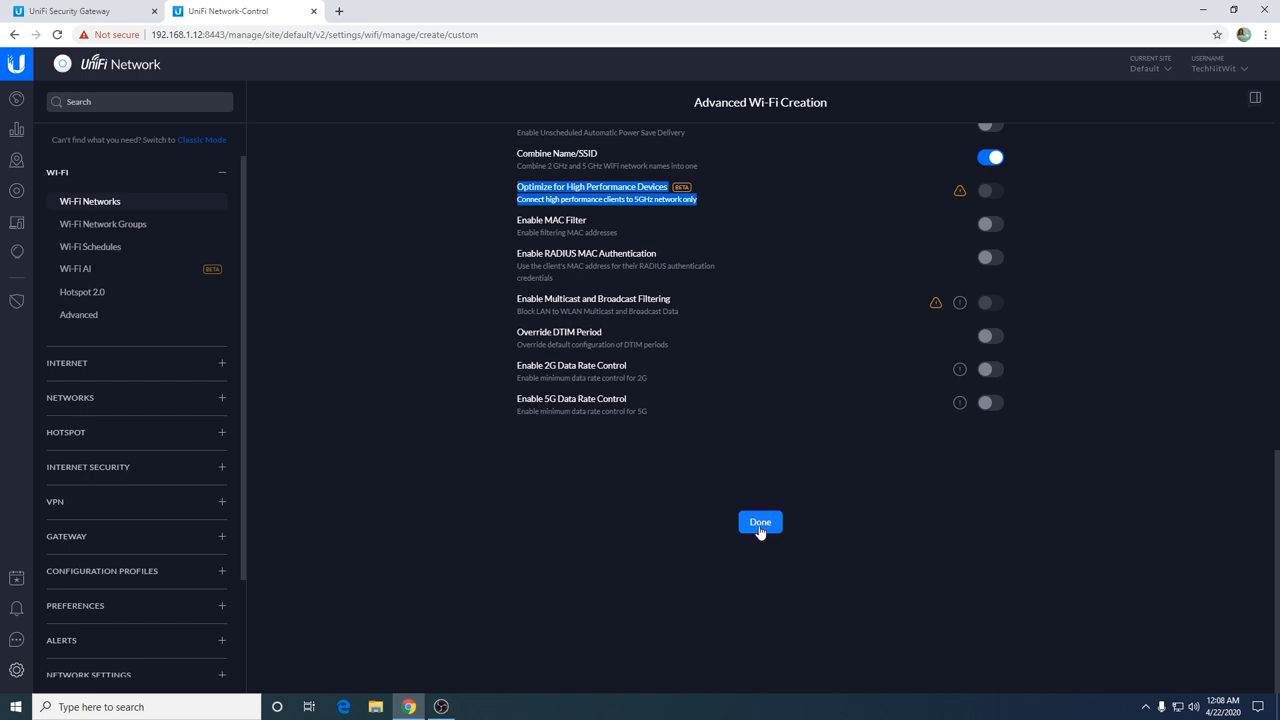
- Confirm Advanced Wi-Fi Creation with Done so the new network joins the Wi-Fi Networks table
{"action": "left_click", "coordinate": [760, 520]}
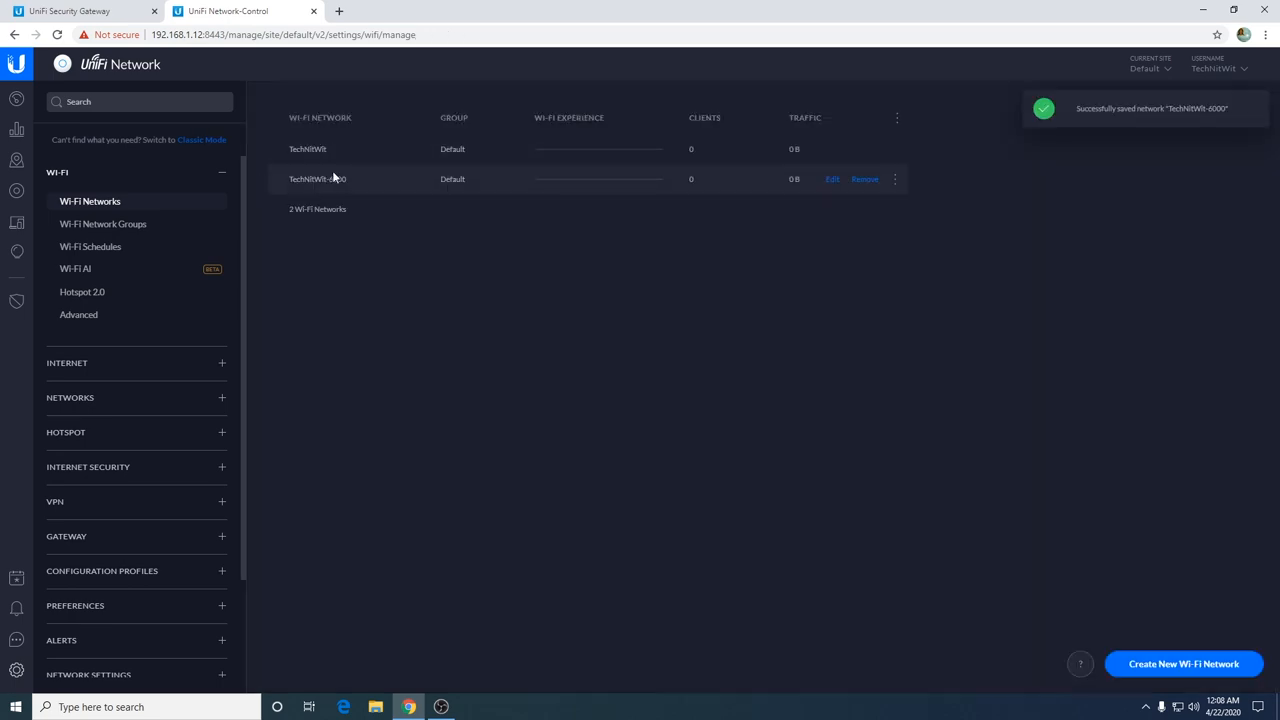